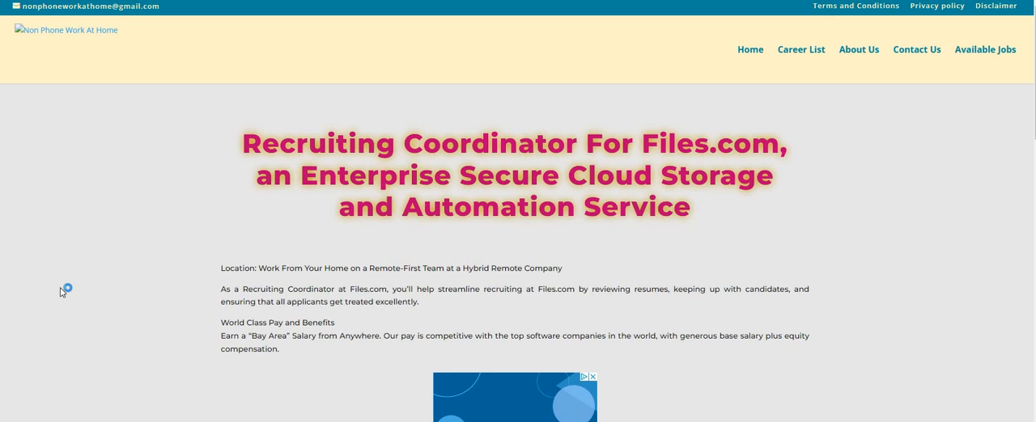
{"action": "mouse_move", "coordinate": [62, 292]}
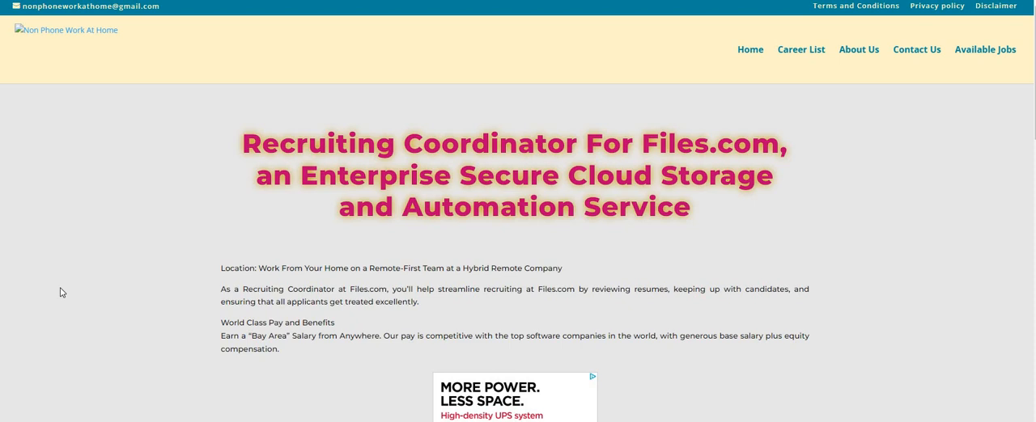
{"action": "mouse_move", "coordinate": [74, 285]}
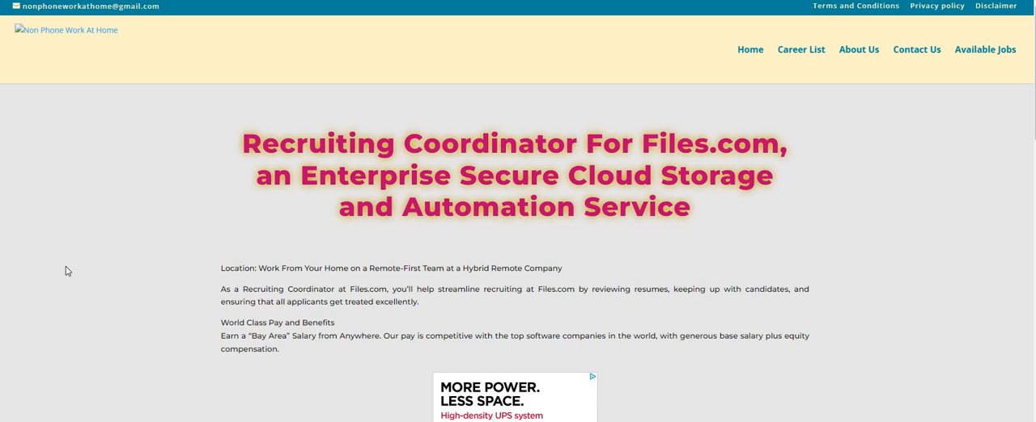
{"action": "mouse_move", "coordinate": [51, 275]}
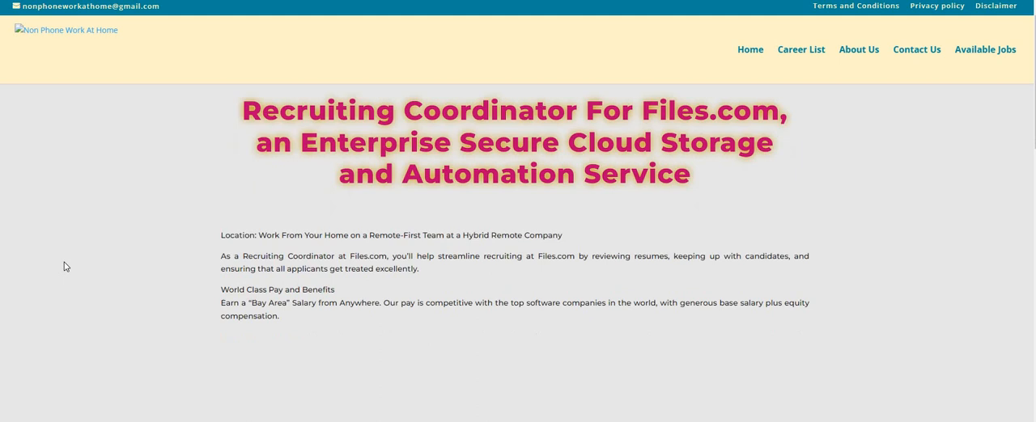
{"action": "scroll", "scroll_direction": "down", "scroll_amount": 3}
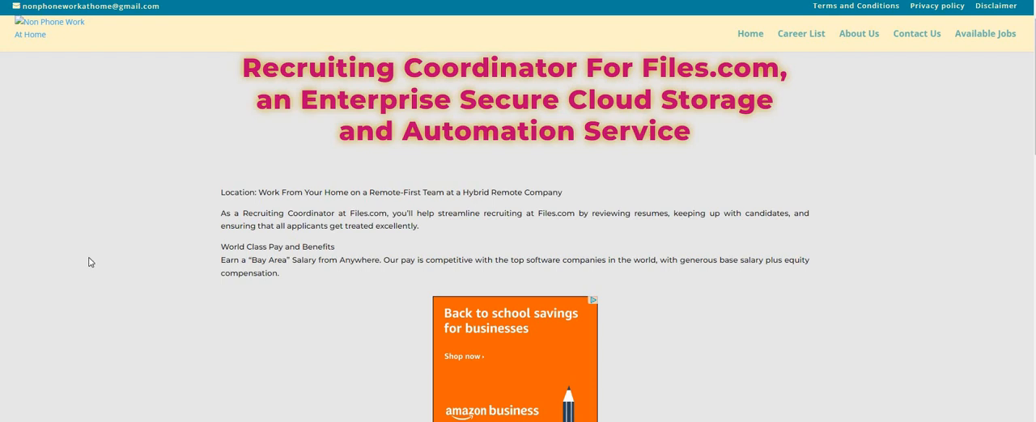
{"action": "scroll", "scroll_direction": "down", "scroll_amount": 3}
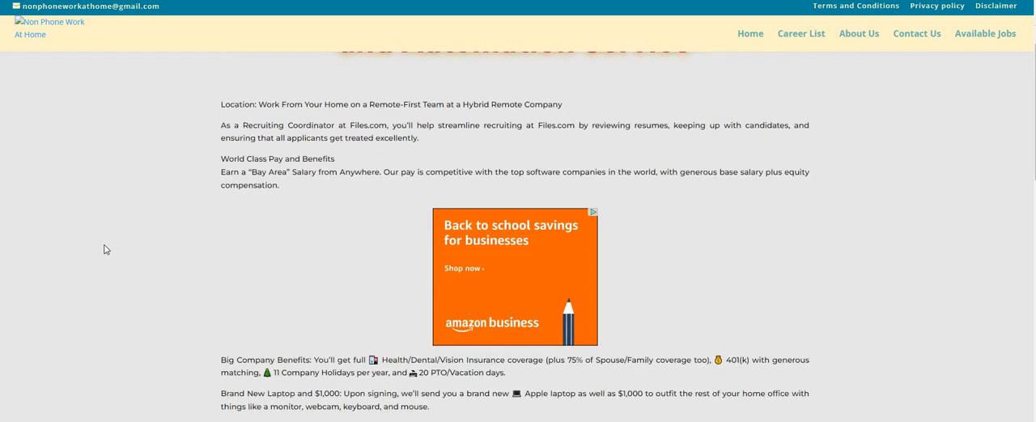
{"action": "mouse_move", "coordinate": [113, 241]}
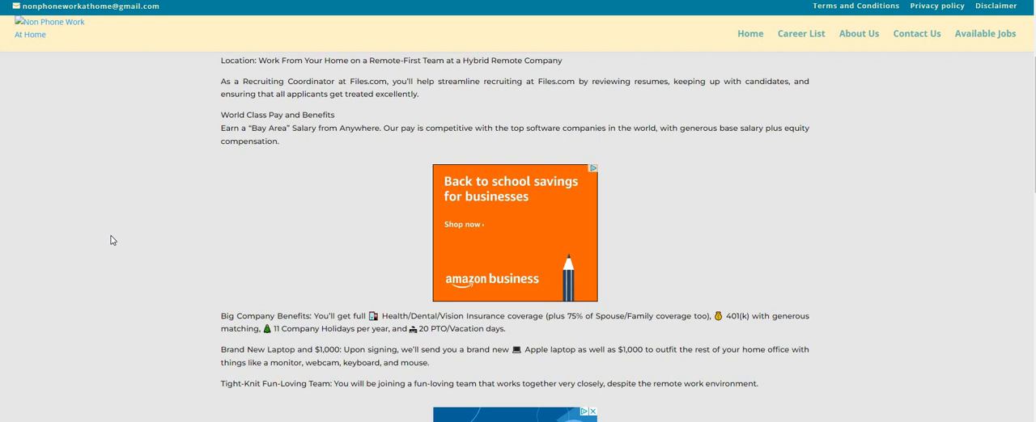
{"action": "mouse_move", "coordinate": [110, 246]}
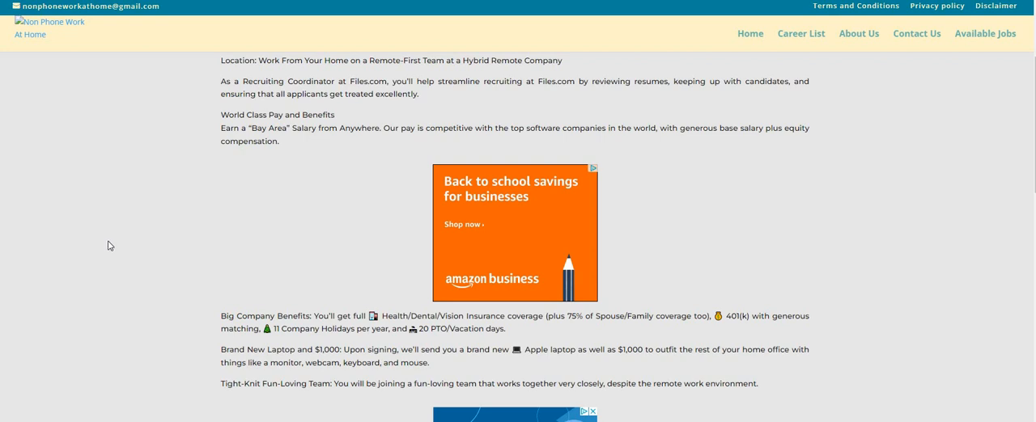
{"action": "scroll", "scroll_direction": "down", "scroll_amount": 3}
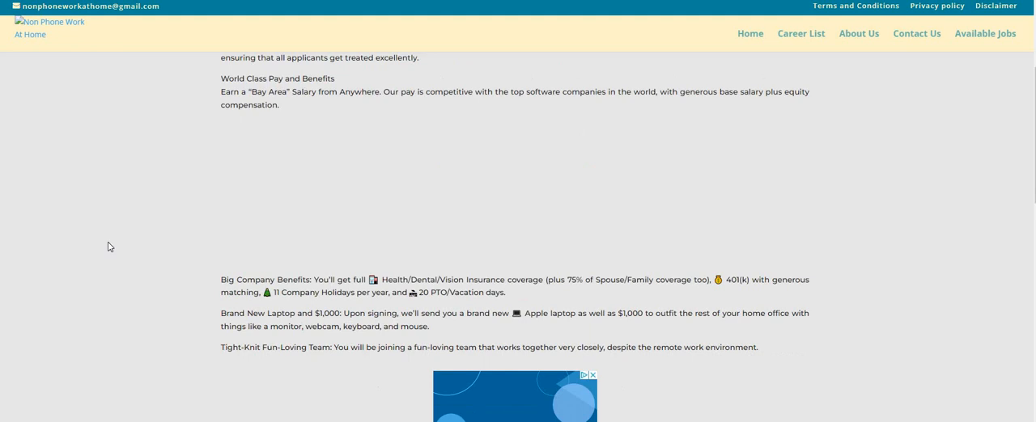
{"action": "scroll", "scroll_direction": "down", "scroll_amount": 3}
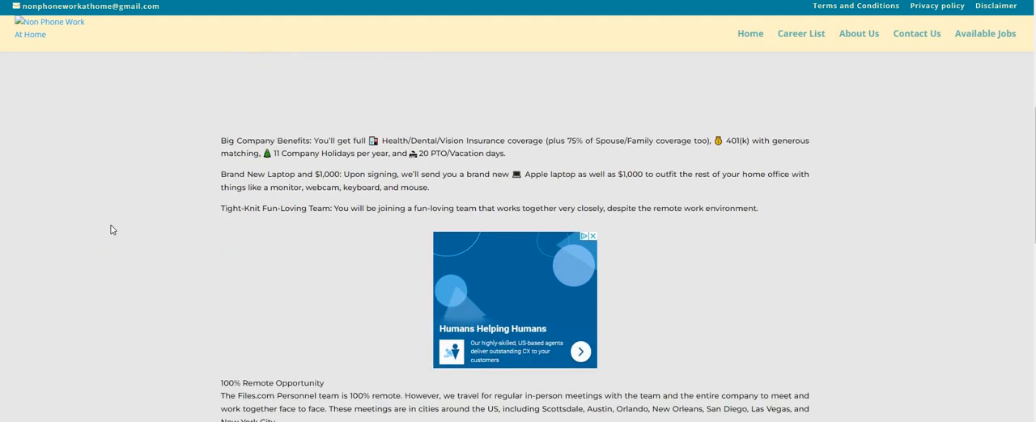
{"action": "scroll", "scroll_direction": "down", "scroll_amount": 3}
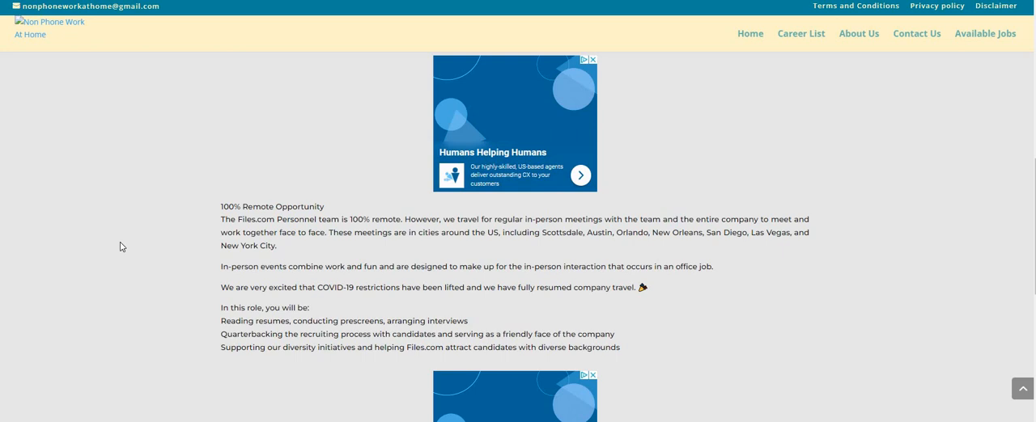
{"action": "mouse_move", "coordinate": [123, 276]}
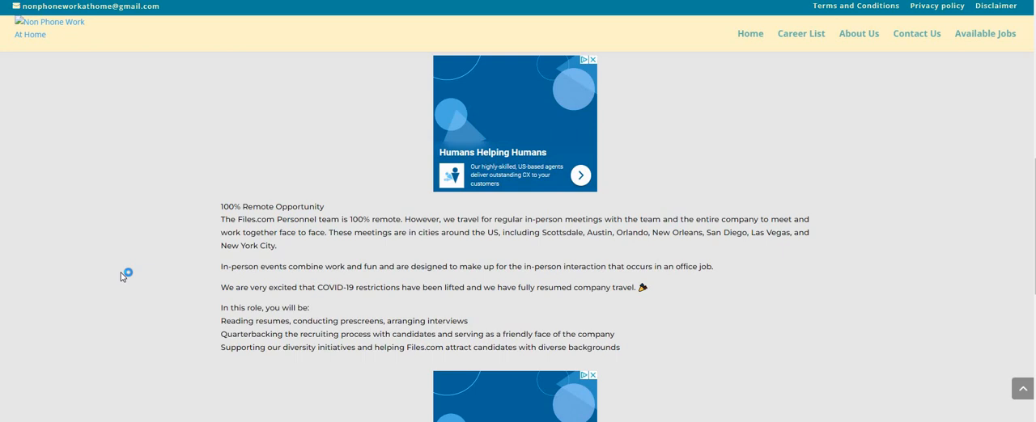
{"action": "mouse_move", "coordinate": [119, 275]}
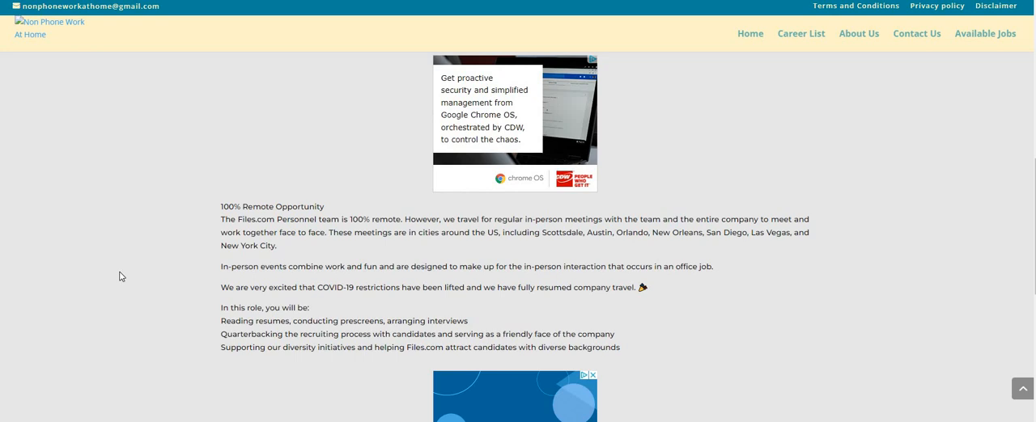
{"action": "scroll", "scroll_direction": "down", "scroll_amount": 3}
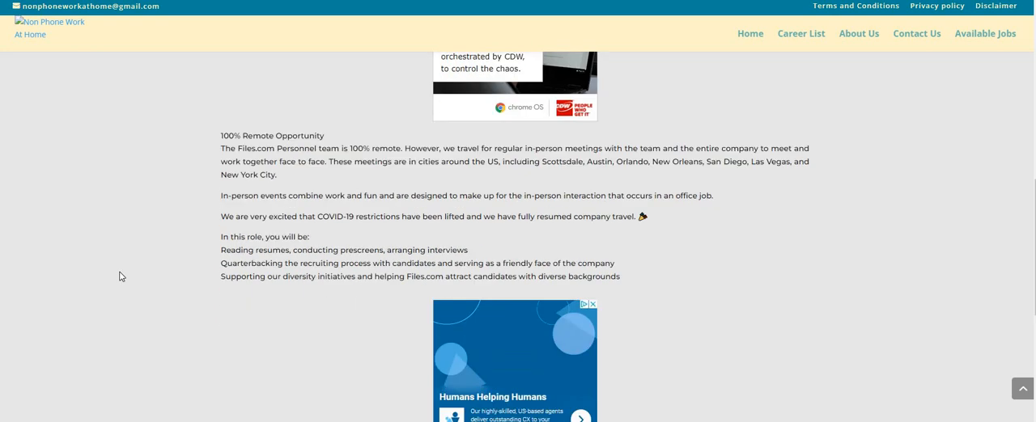
{"action": "scroll", "scroll_direction": "down", "scroll_amount": 3}
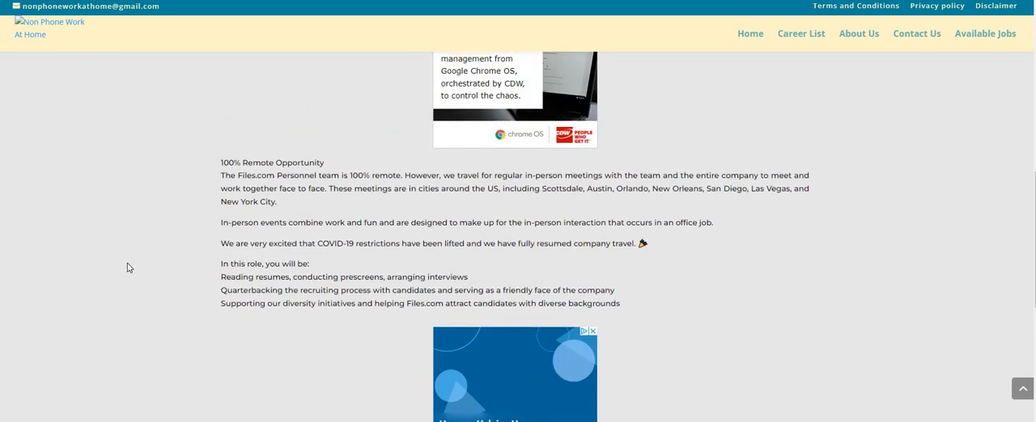